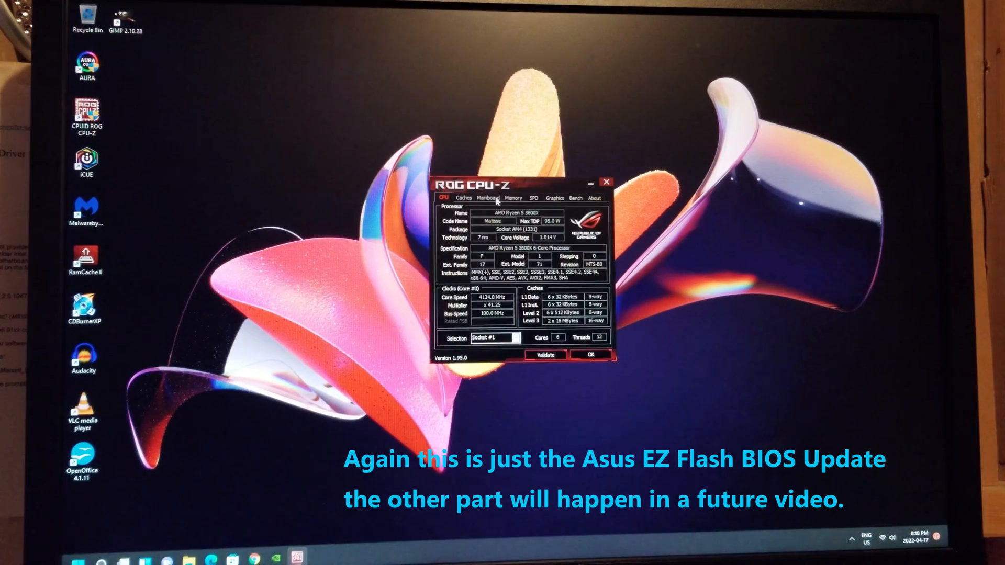
Read BIOS version 3003 on the Mainboard details, then close CPU-Z
click(490, 198)
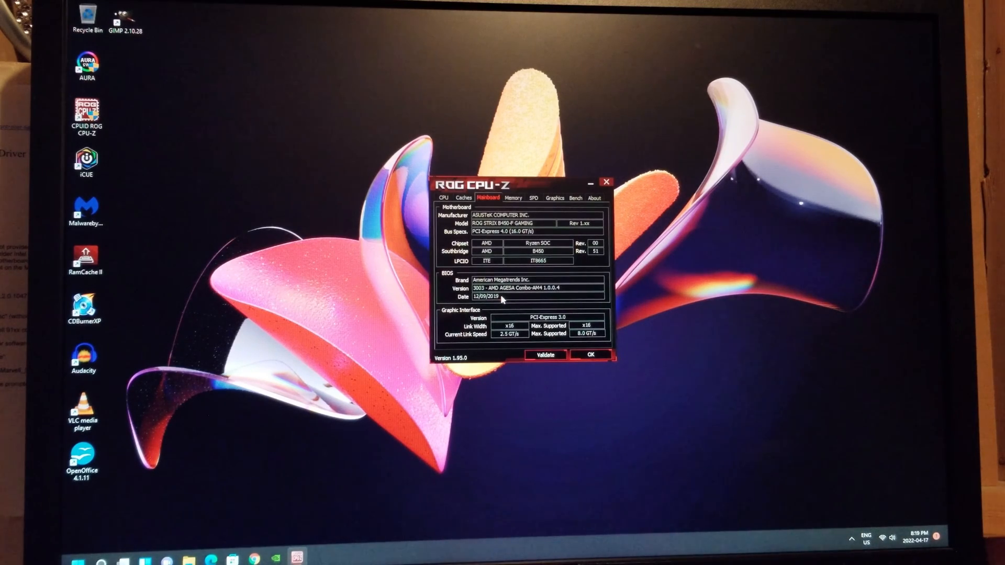
mouse_move(590, 355)
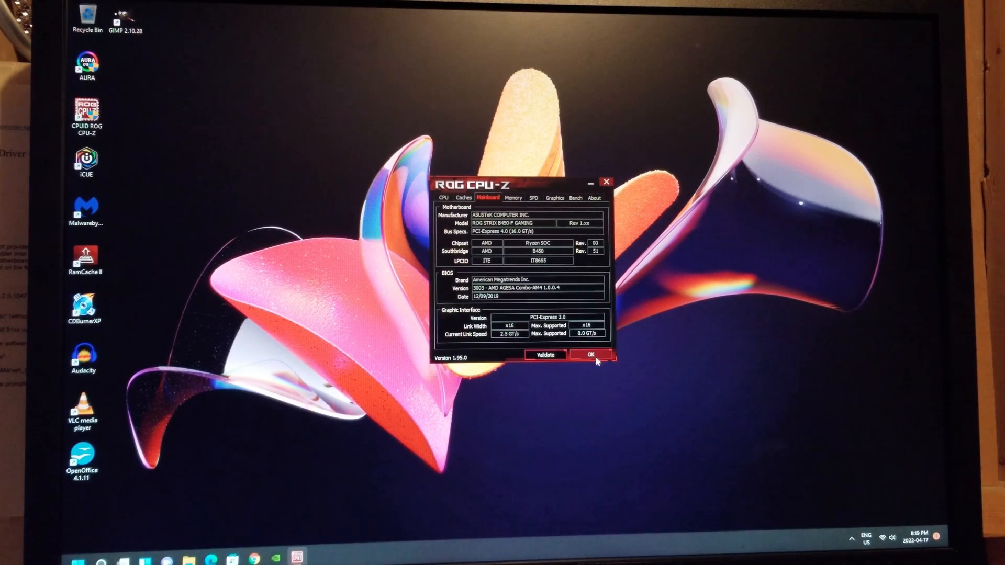
click(589, 354)
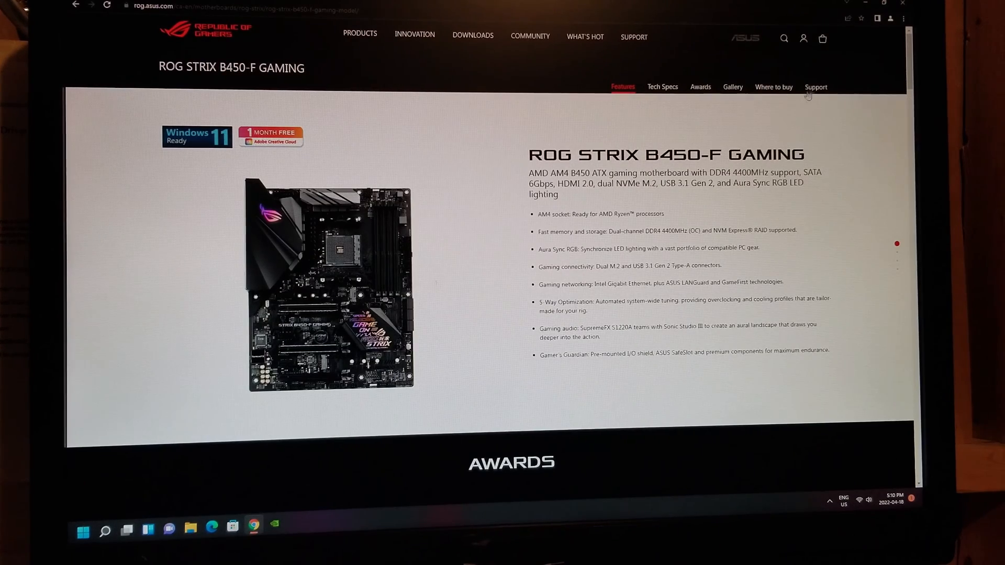
Download the BIOS Version 4801 ZIP from the B450-F GAMING support page's BIOS & FIRMWARE downloads
click(815, 87)
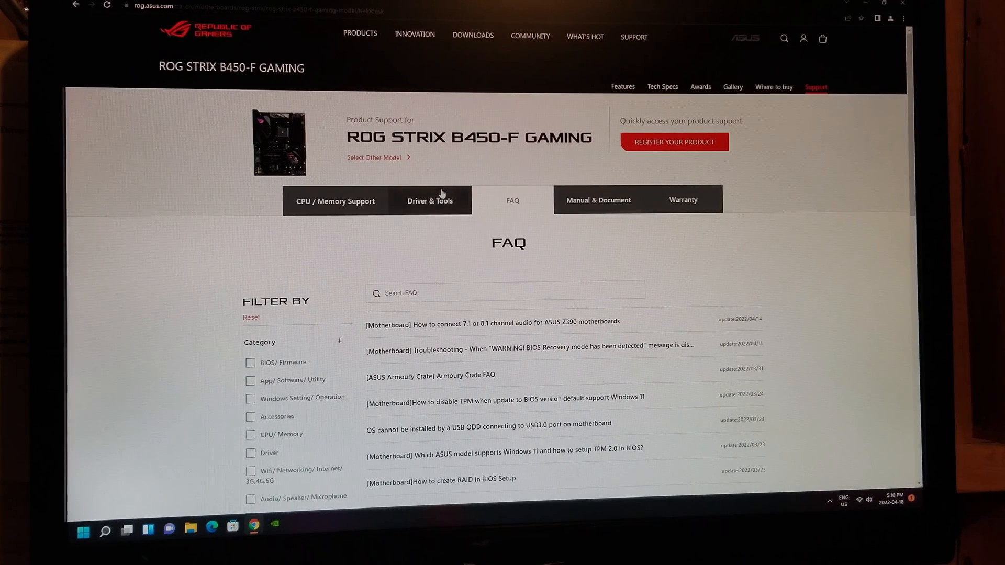
click(430, 201)
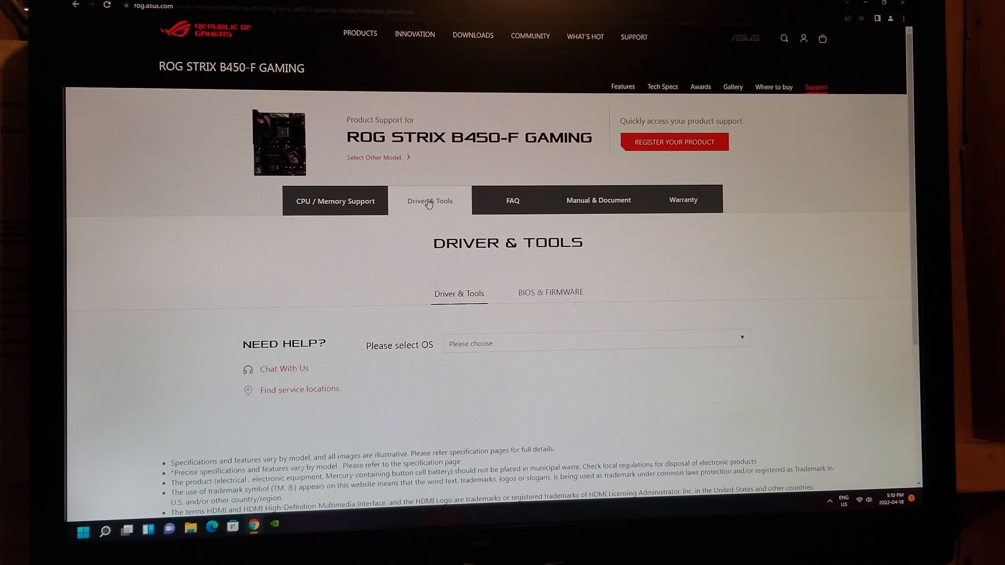
click(549, 293)
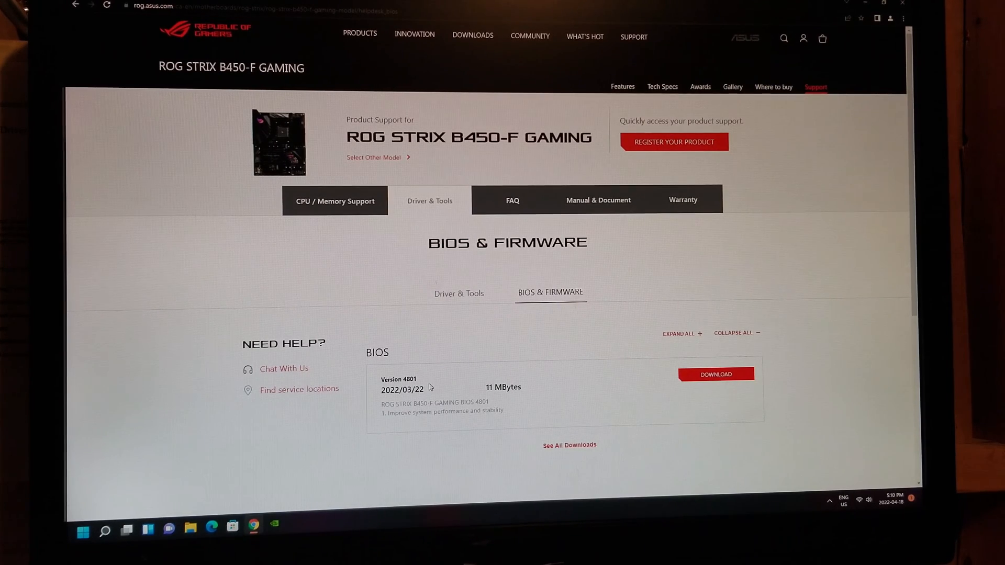
mouse_move(427, 394)
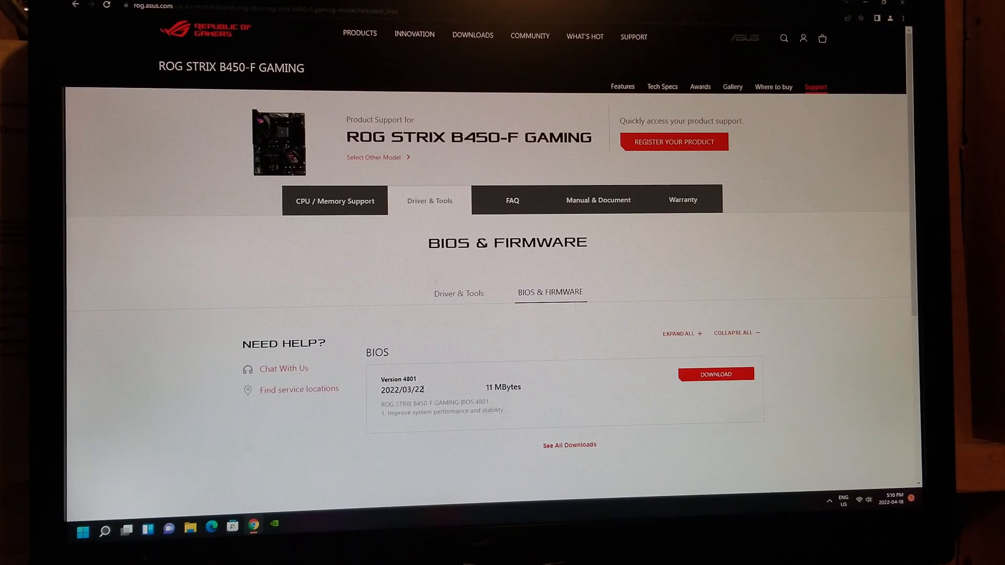
mouse_move(522, 418)
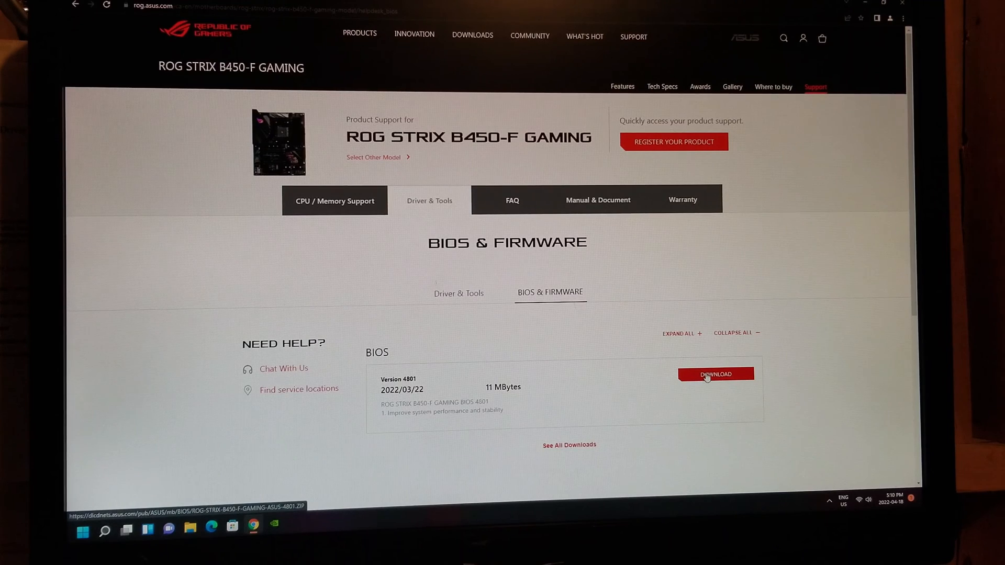
click(715, 375)
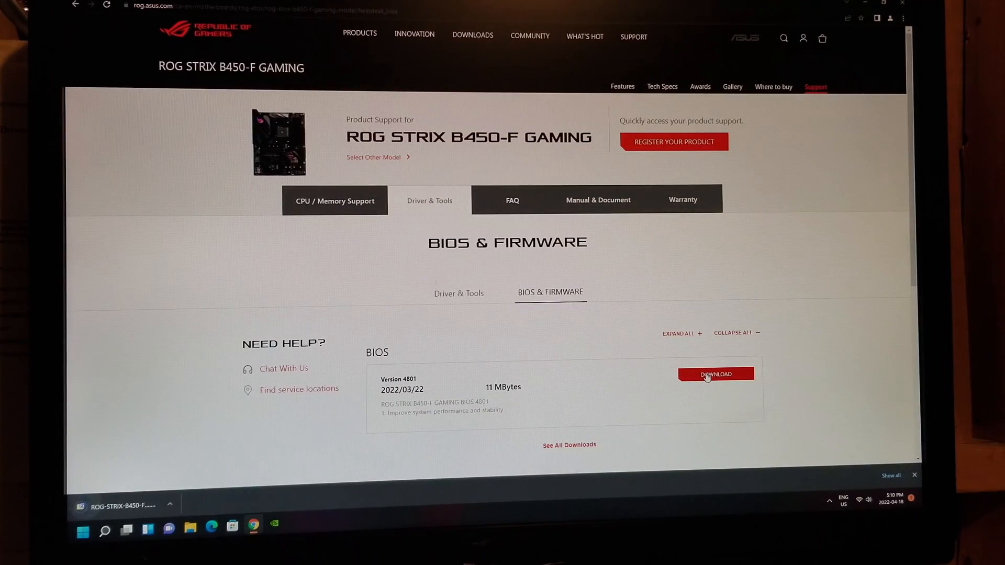
click(715, 374)
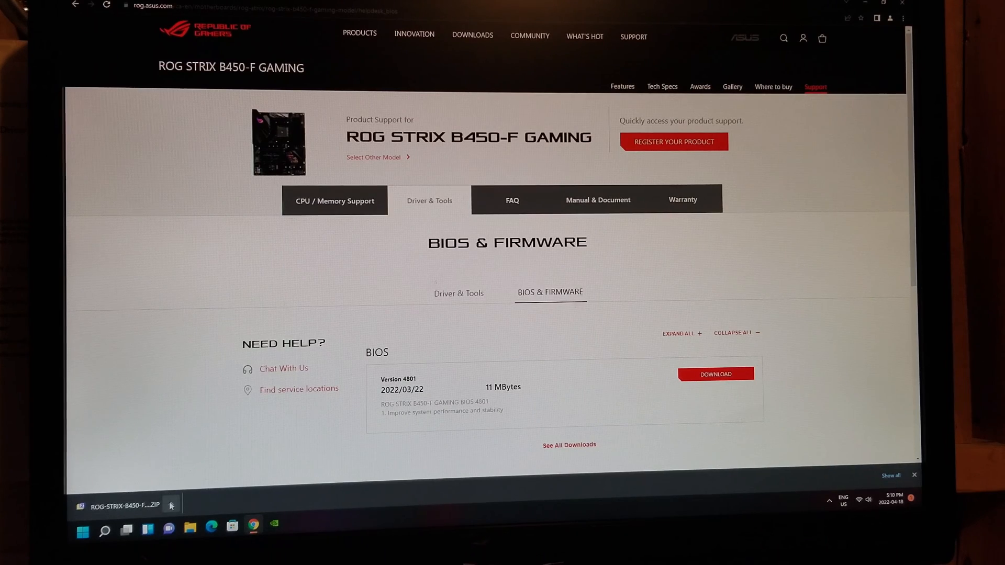
Reveal the downloaded BIOS zip in the Downloads folder and open it
click(170, 505)
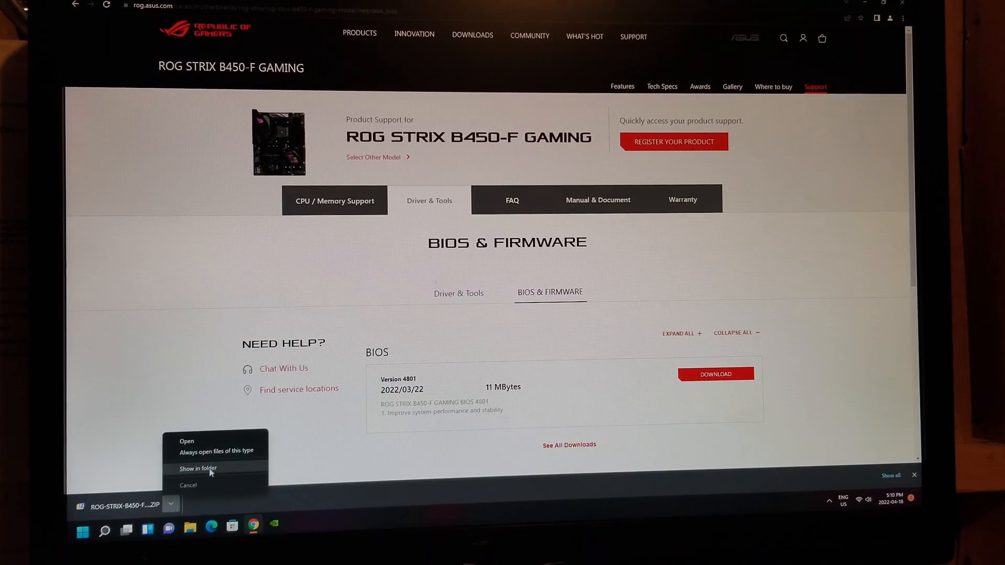
click(198, 468)
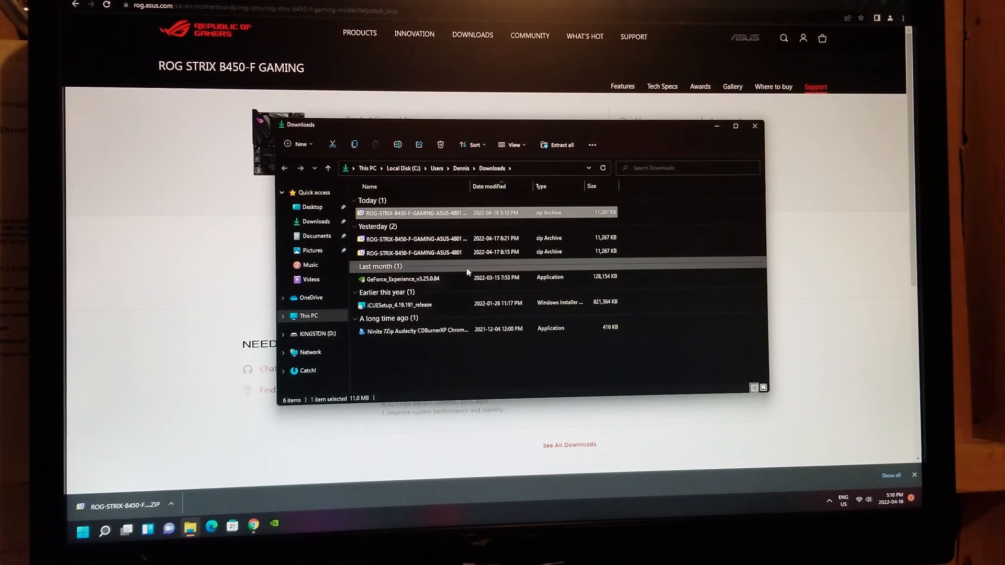
mouse_move(417, 212)
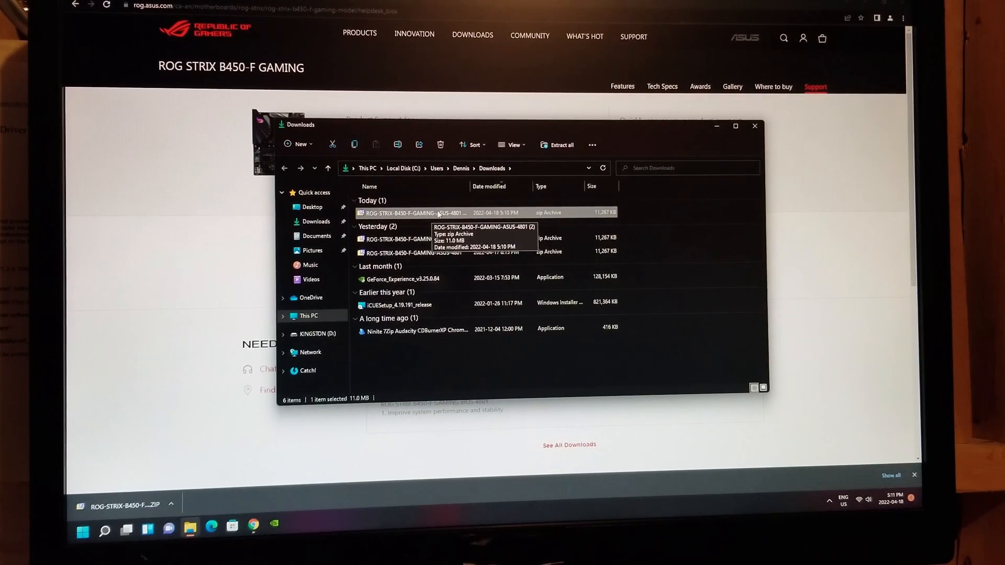
double_click(417, 212)
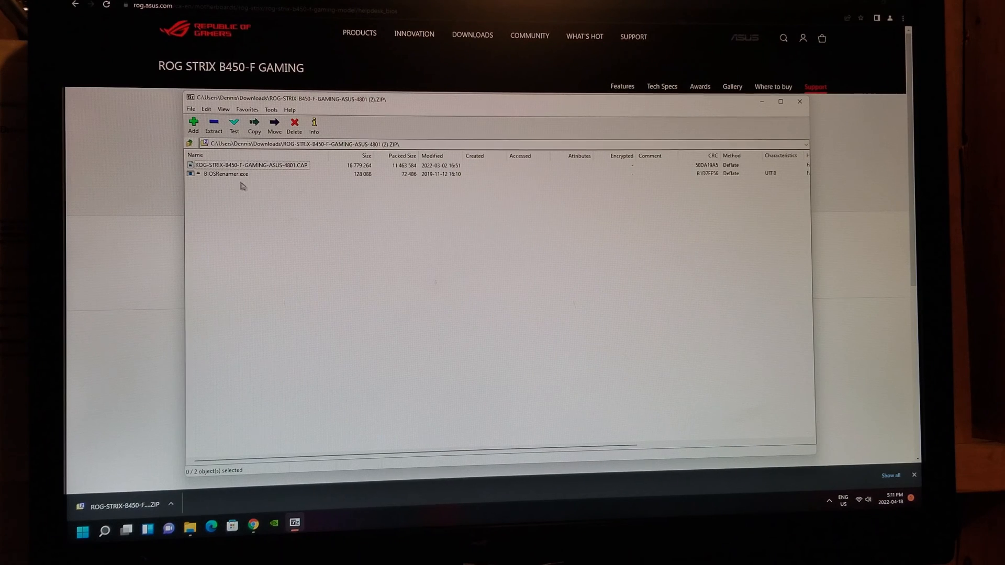
Extract ROG-STRIX-B450-F-GAMING-ASUS-4801.CAP to the KINGSTON (D:) USB drive
click(250, 164)
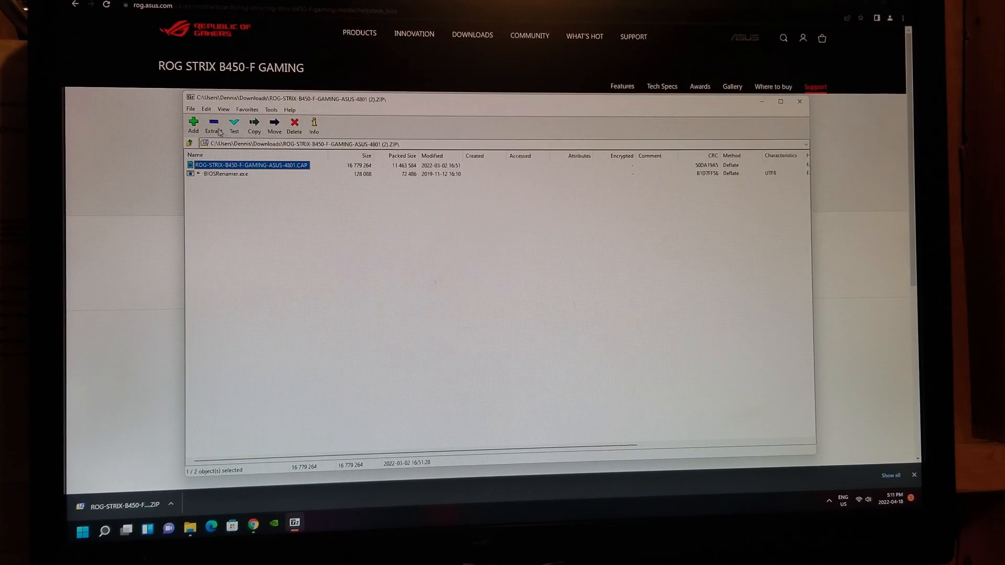
click(253, 124)
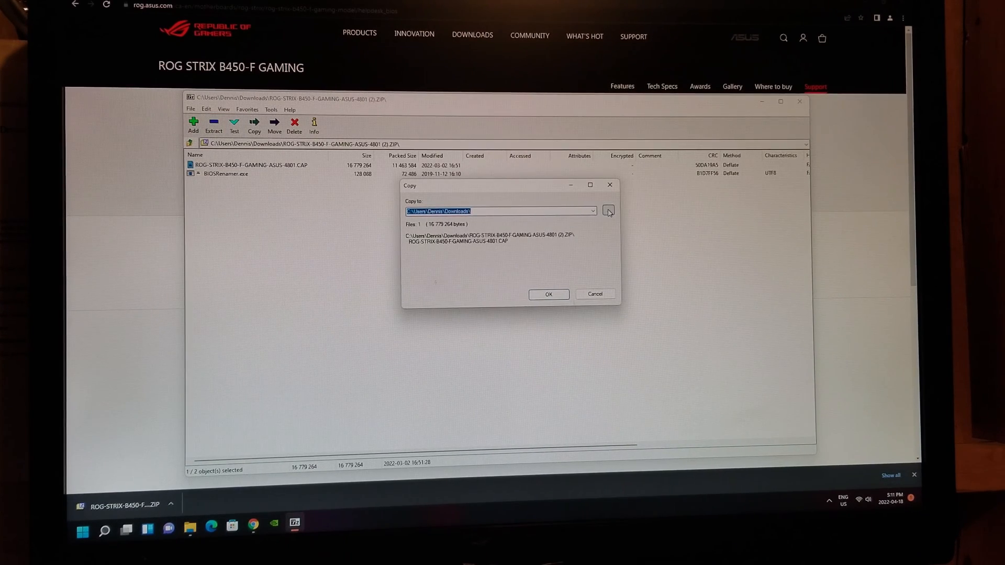
click(607, 210)
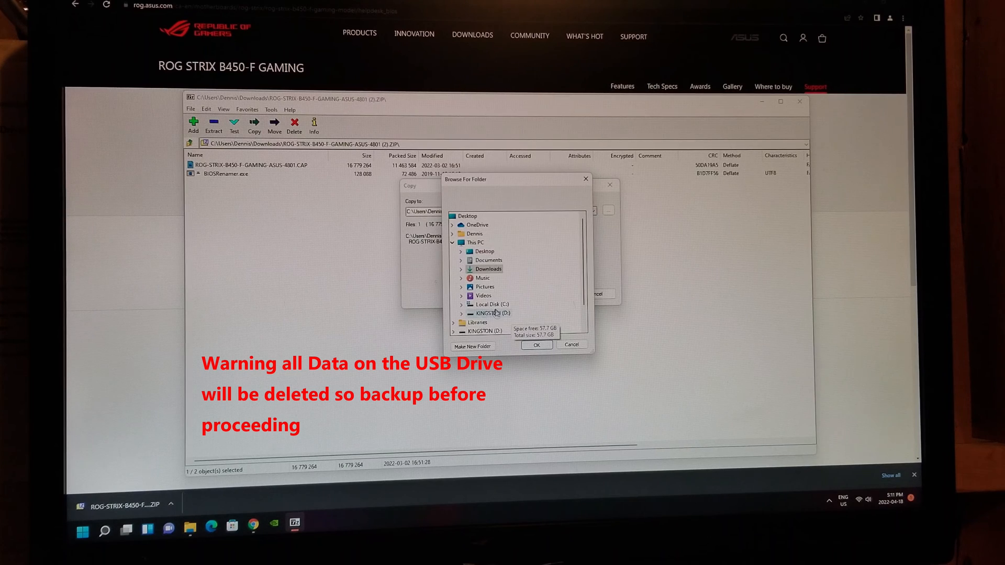
click(489, 312)
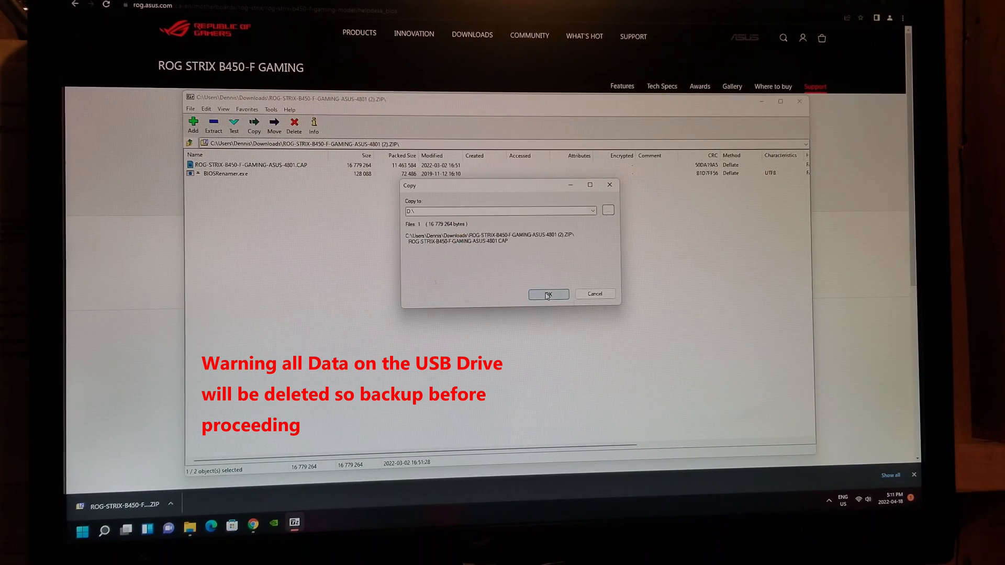
click(547, 294)
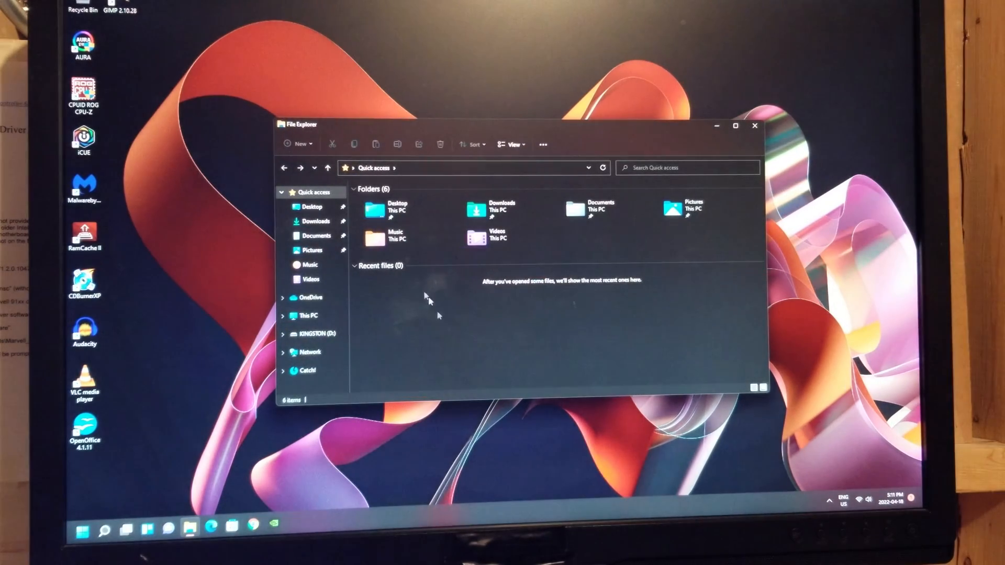
Verify the CAP file is on KINGSTON (D:), then close File Explorer
click(314, 333)
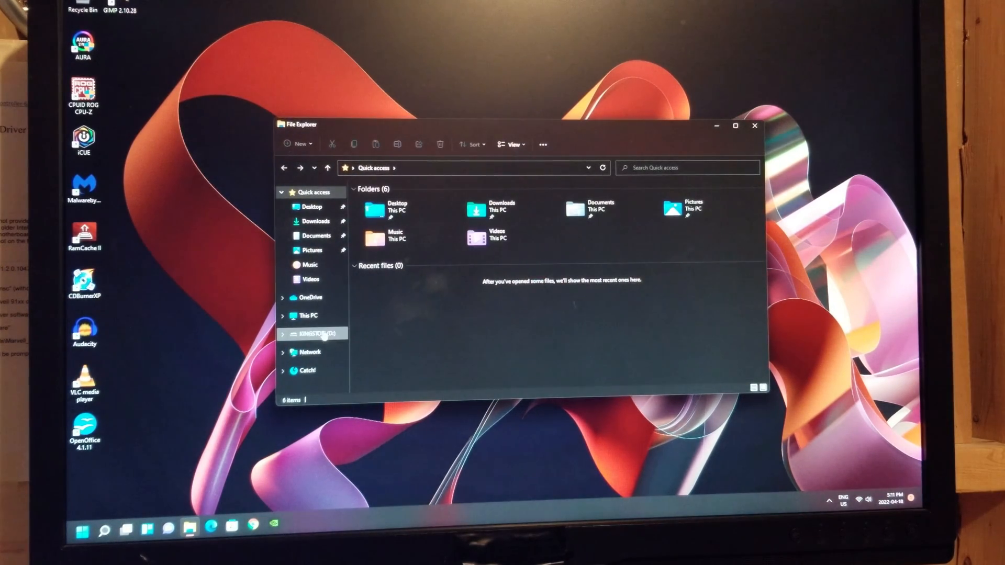
click(310, 332)
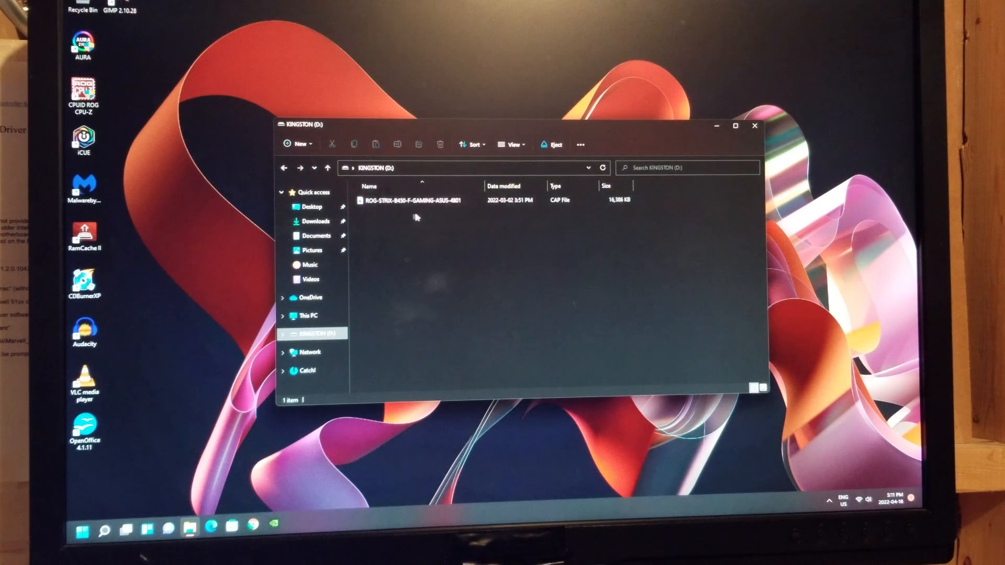
mouse_move(770, 130)
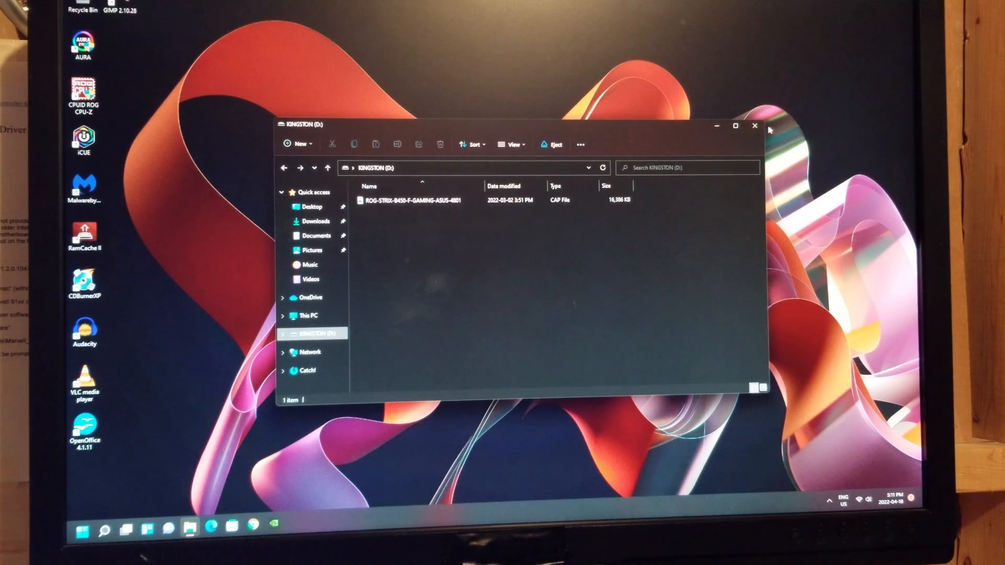
click(755, 125)
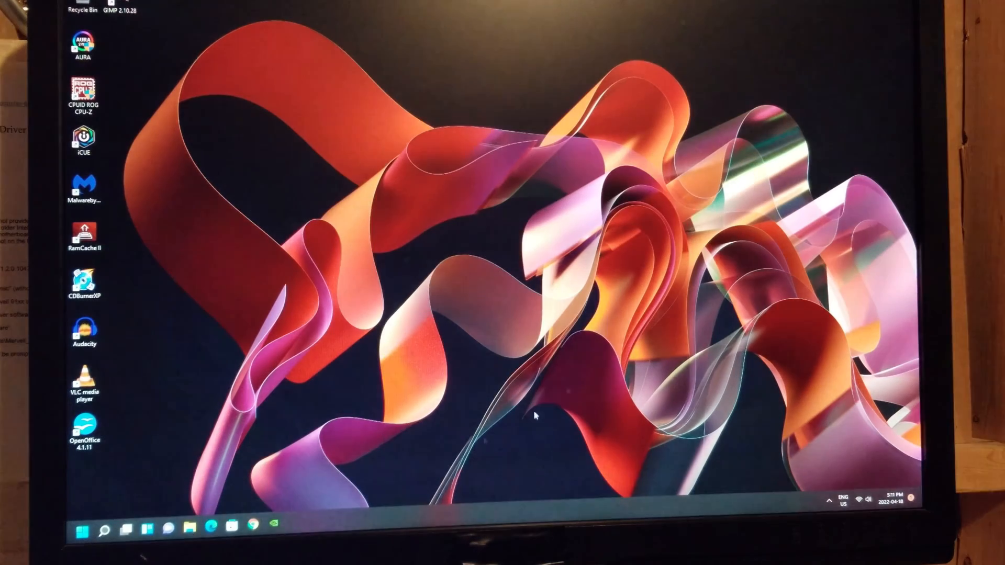
Restart the computer from the Start menu power options
click(81, 97)
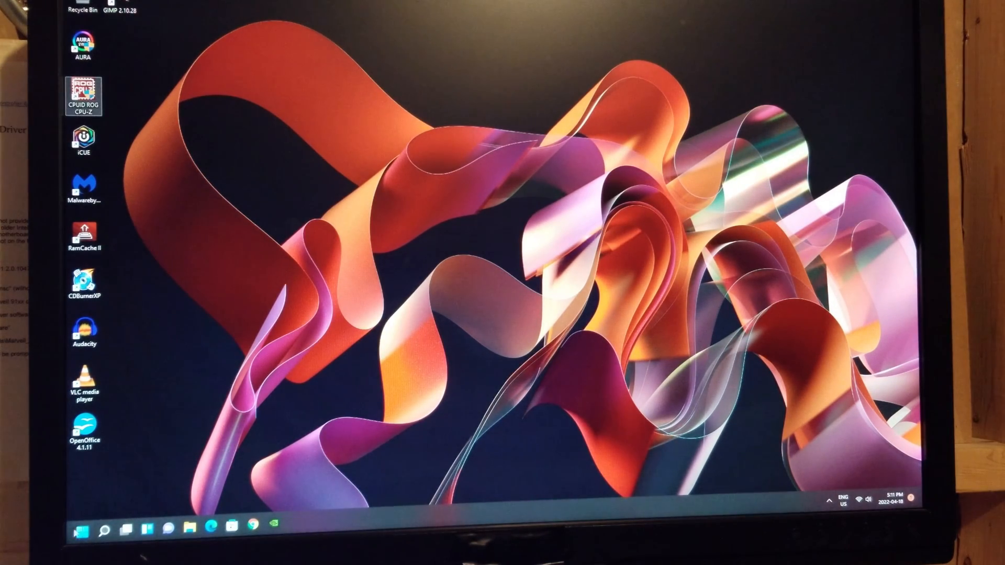
click(82, 531)
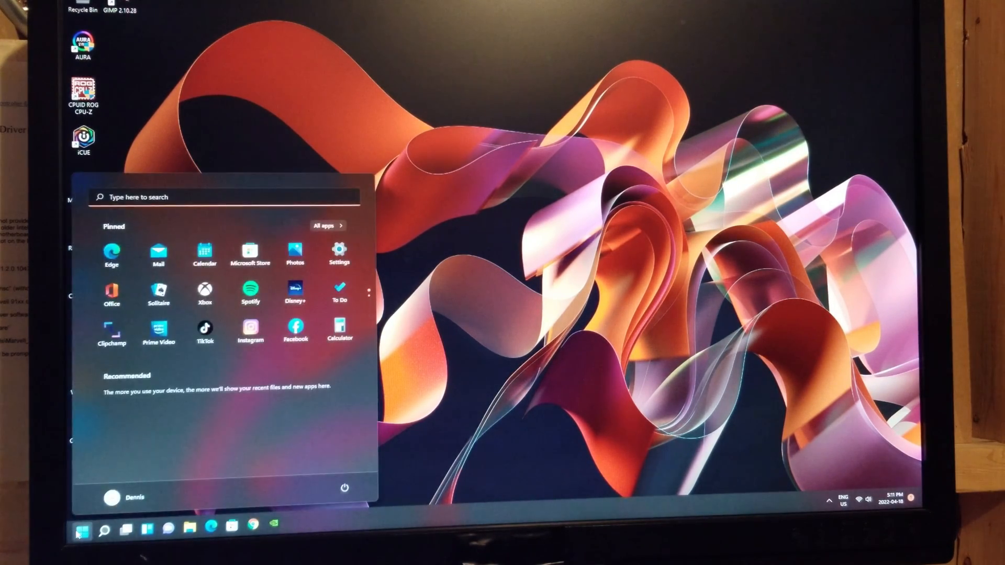
click(345, 487)
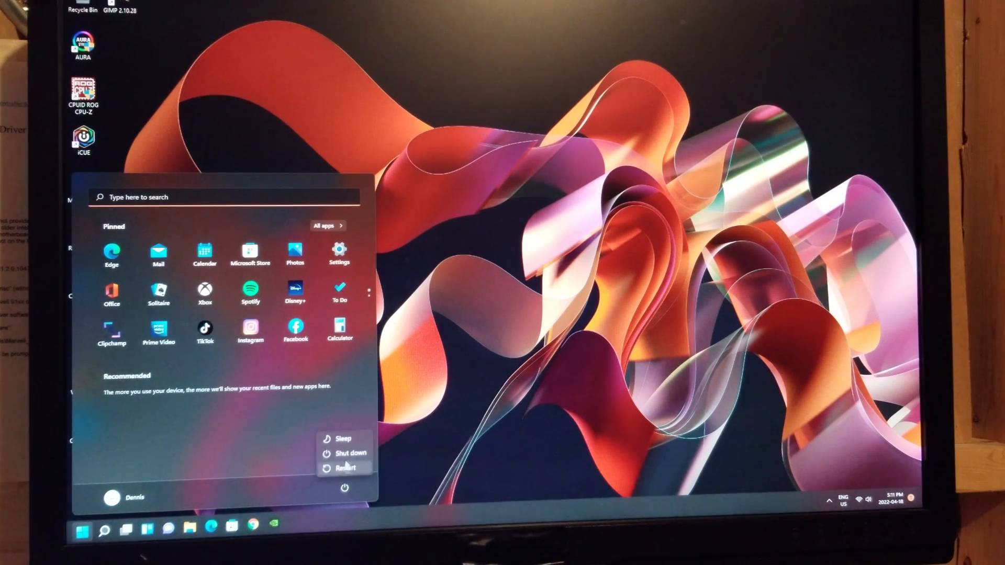
click(344, 468)
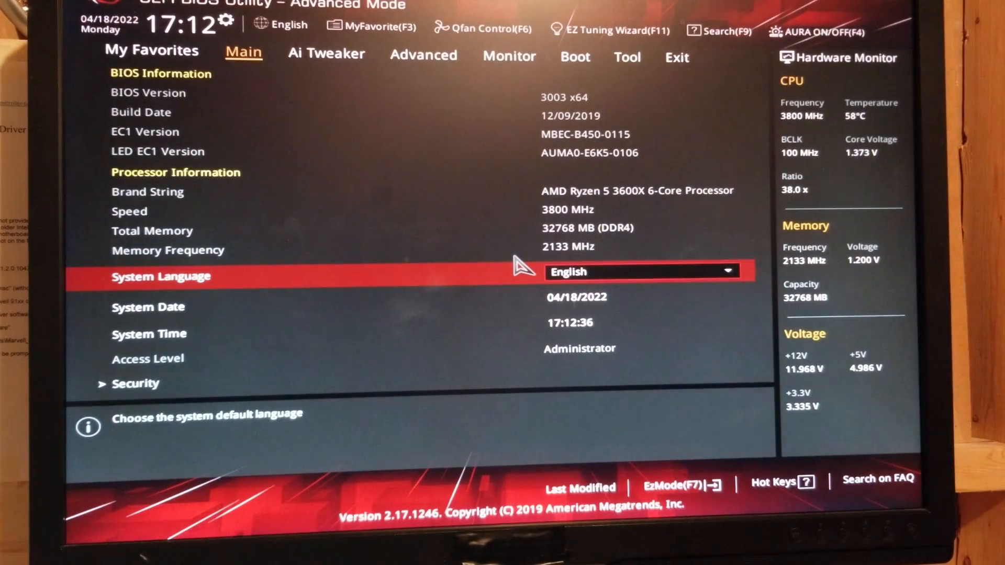
mouse_move(529, 247)
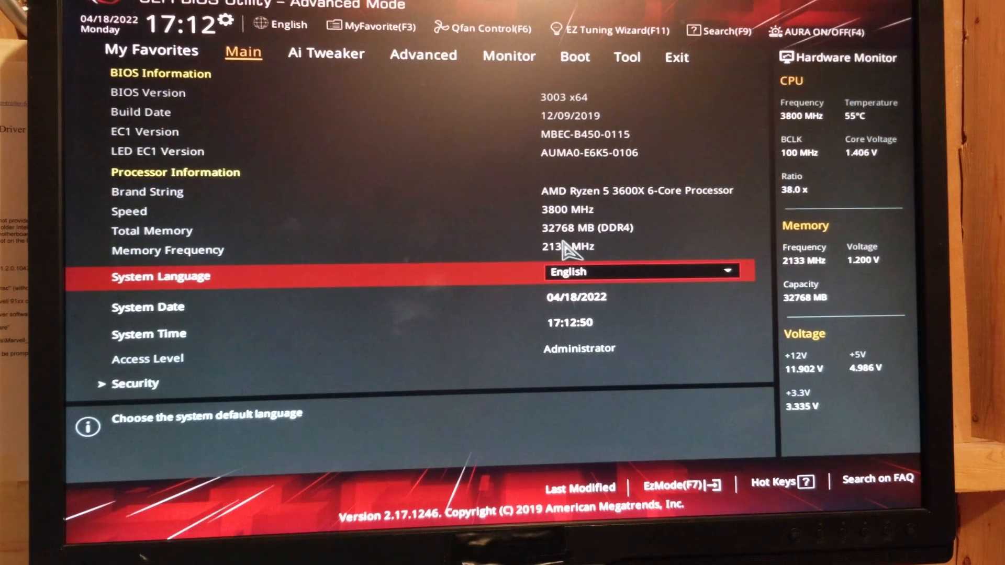
Show the Ai Tweaker overclocking settings with Ai Overclock Tuner left on Auto
click(326, 54)
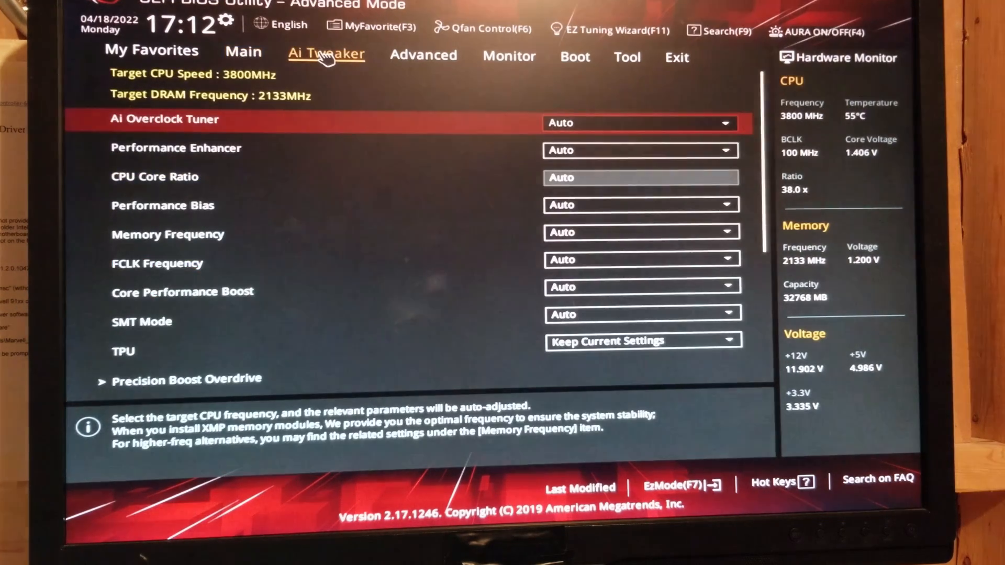
mouse_move(218, 147)
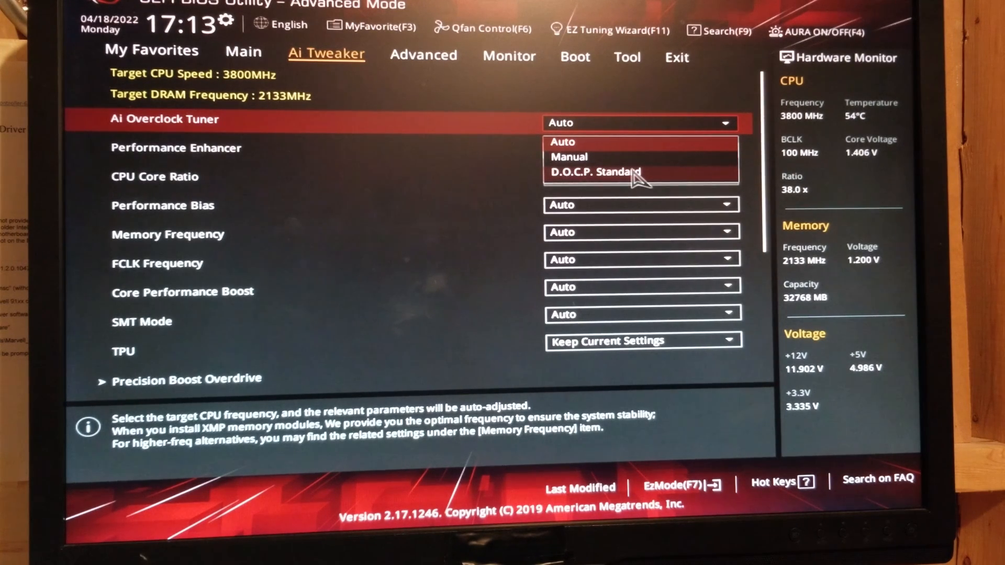
mouse_move(417, 179)
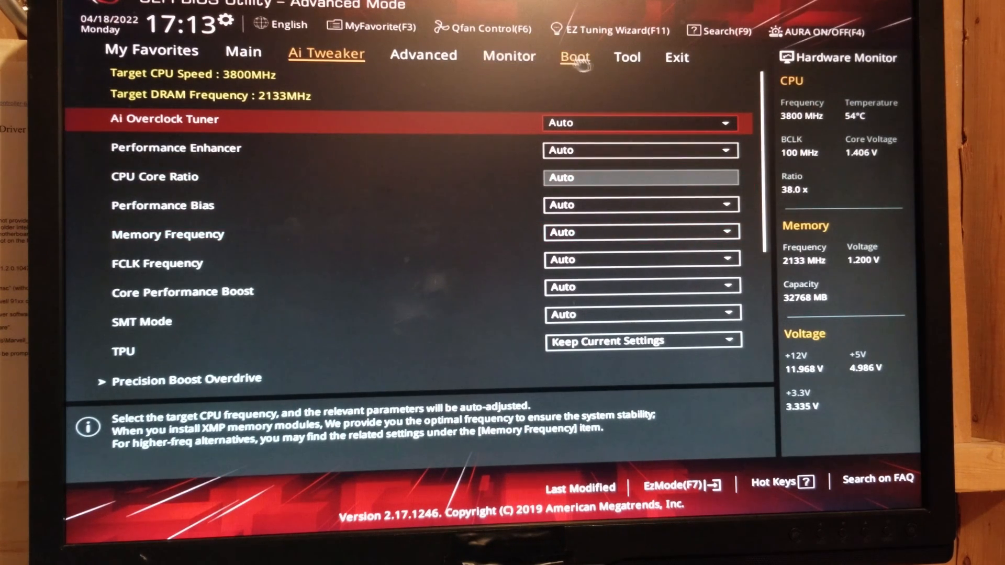
Pass through the Boot settings to the Tool page listing ASUS EZ Flash 3 Utility
click(574, 56)
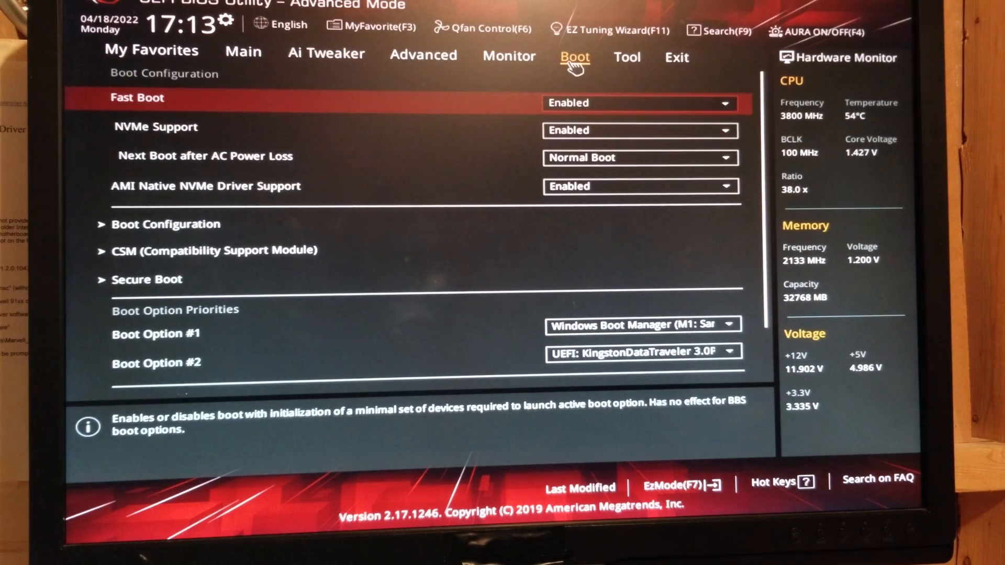
mouse_move(626, 56)
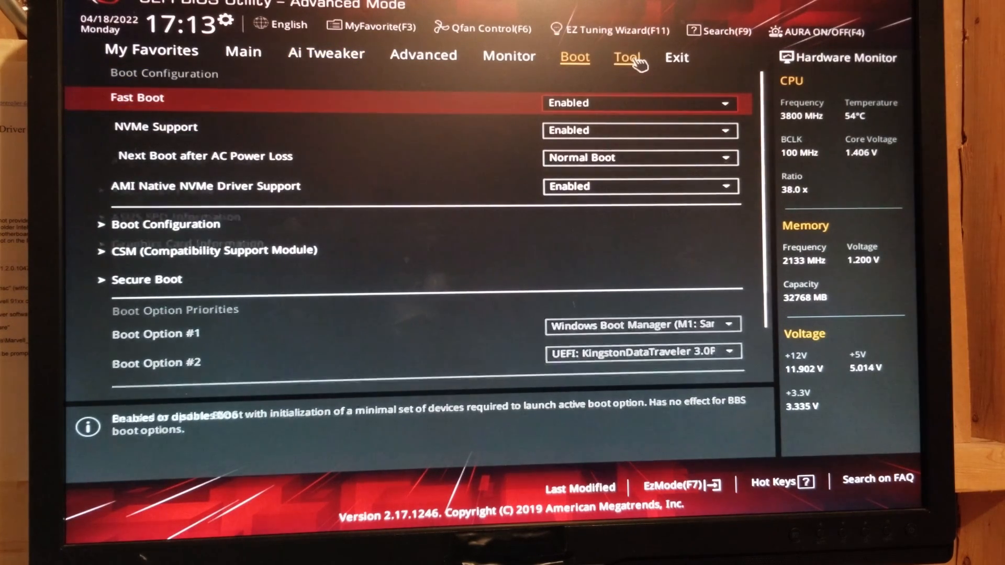
click(625, 57)
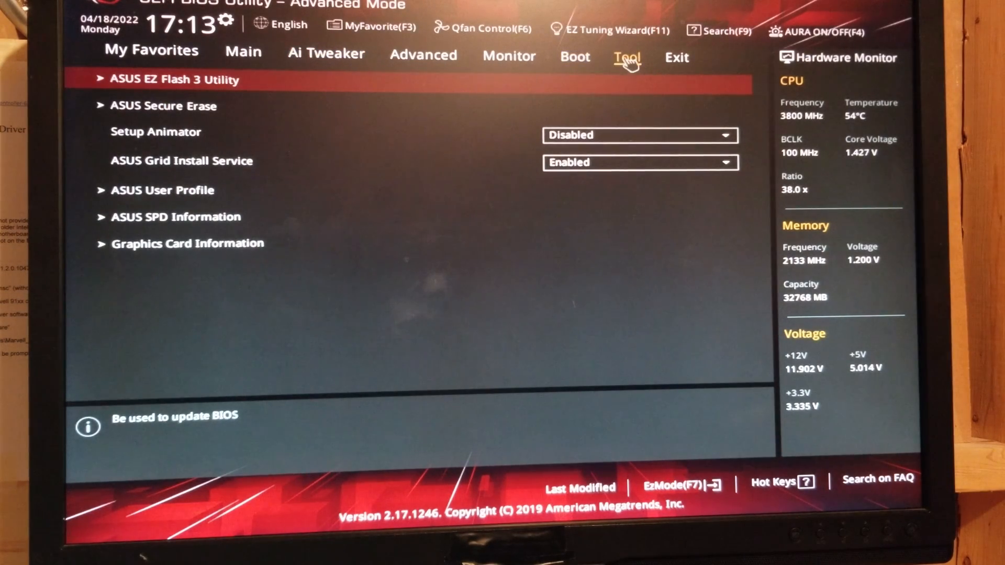
mouse_move(237, 79)
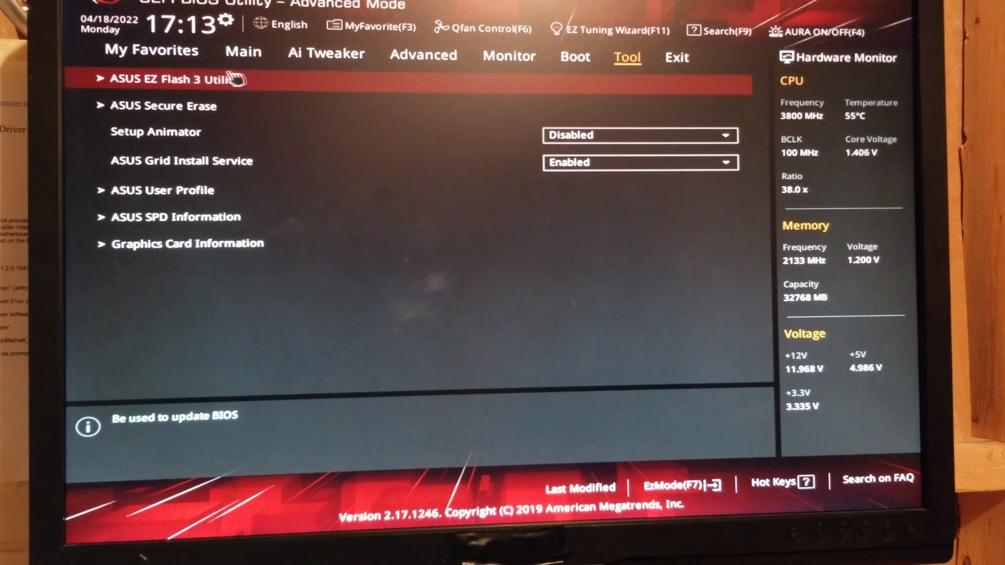
Launch ASUS EZ Flash 3 and proceed via Storage Device(s) to list the 4801 CAP on fs0
click(173, 78)
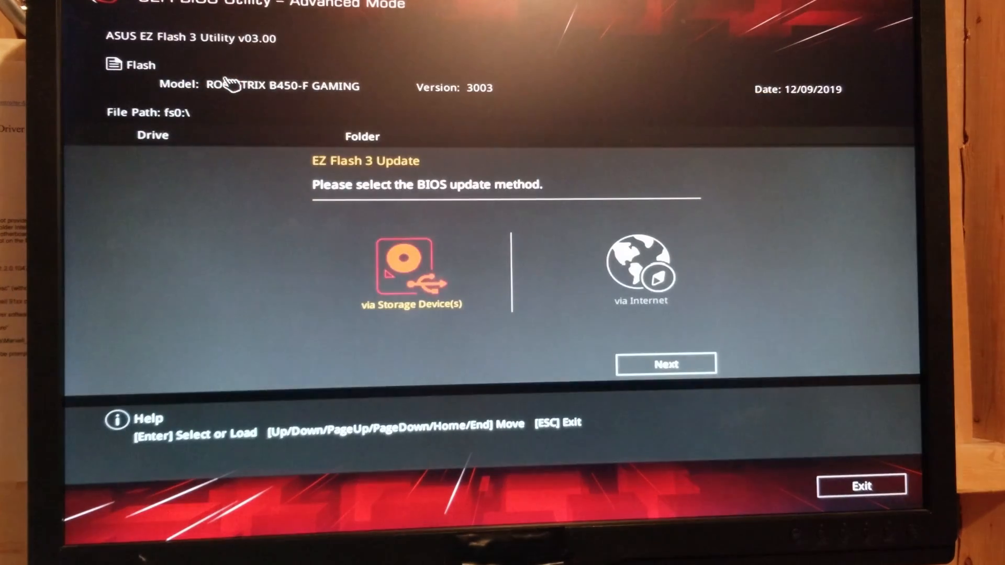
mouse_move(474, 278)
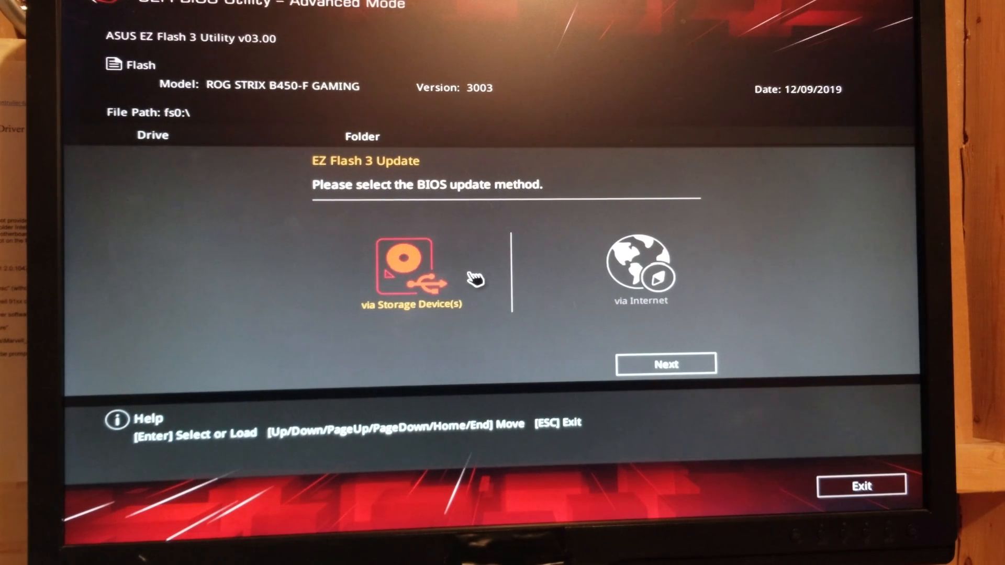
mouse_move(459, 250)
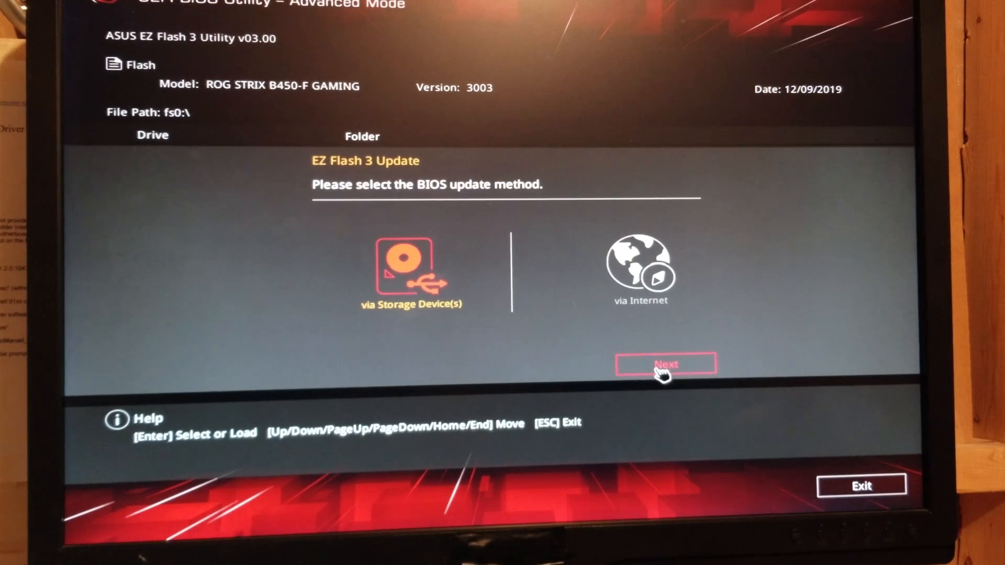
click(666, 364)
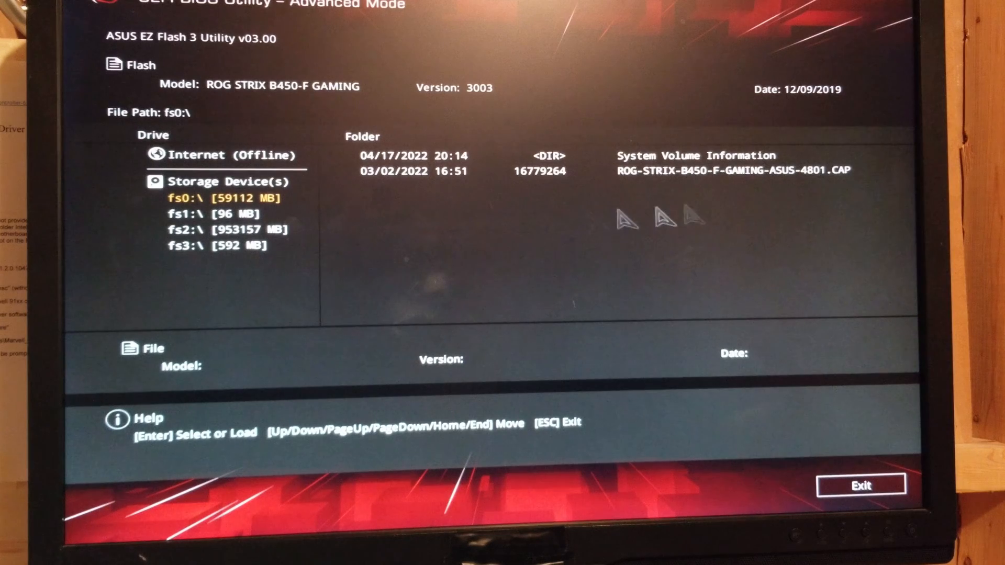
mouse_move(704, 178)
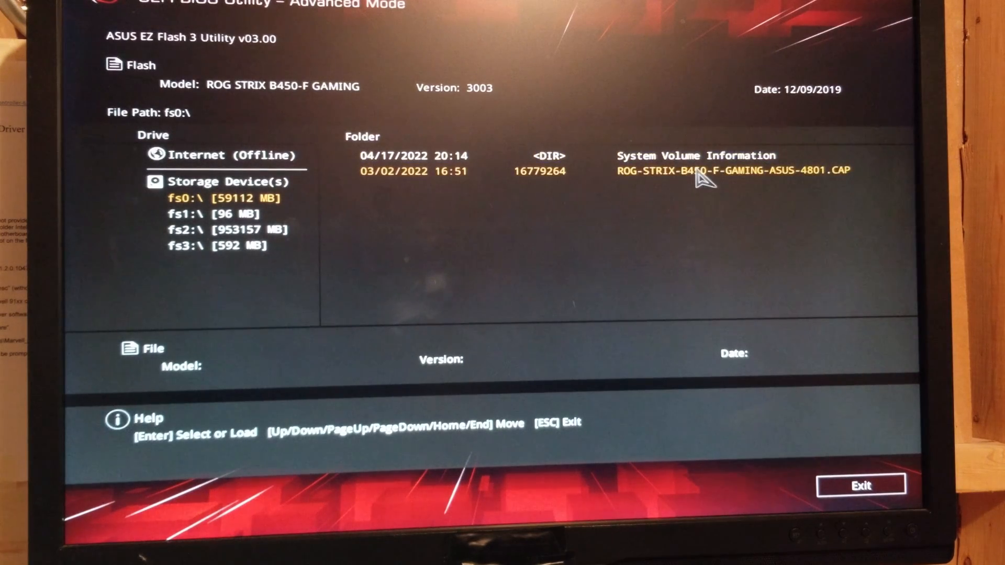
Select the 4801 CAP file and accept the BitLocker notice and read-file prompt
click(734, 170)
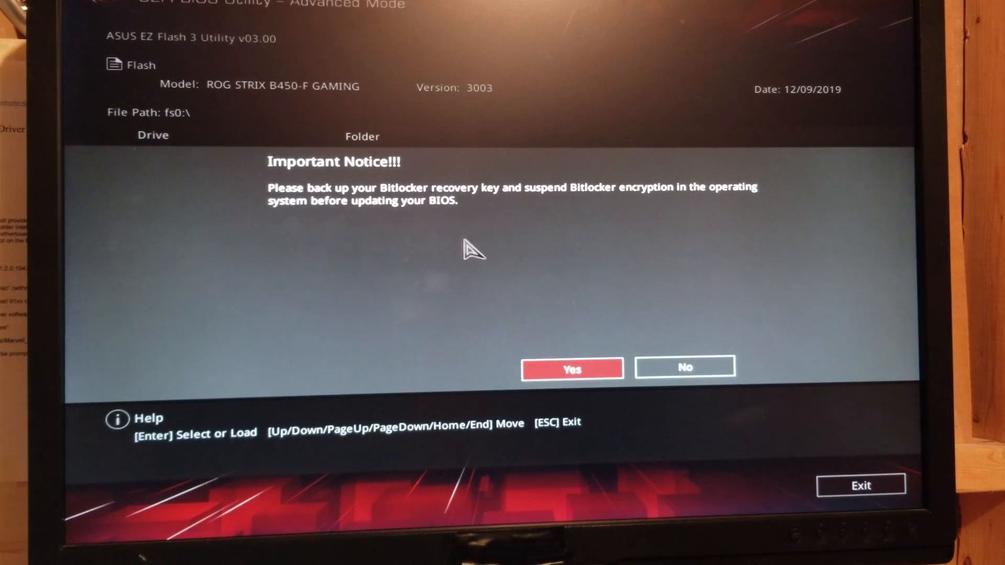
mouse_move(570, 292)
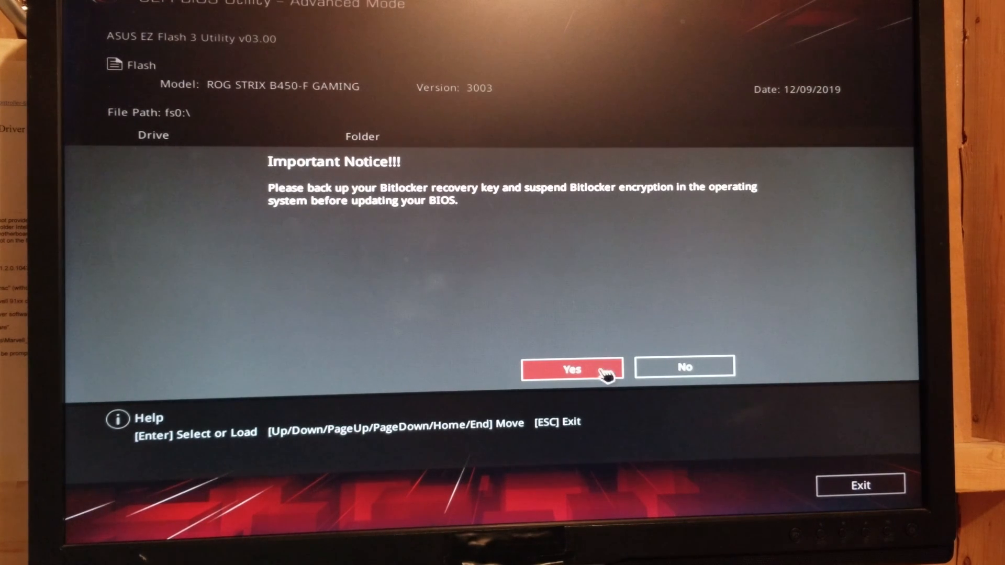
click(569, 368)
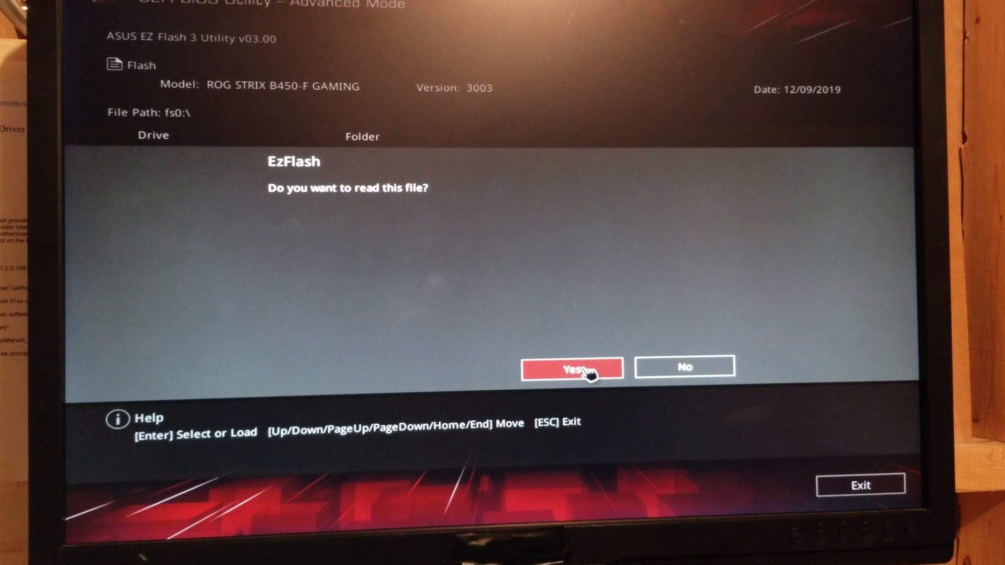
click(572, 368)
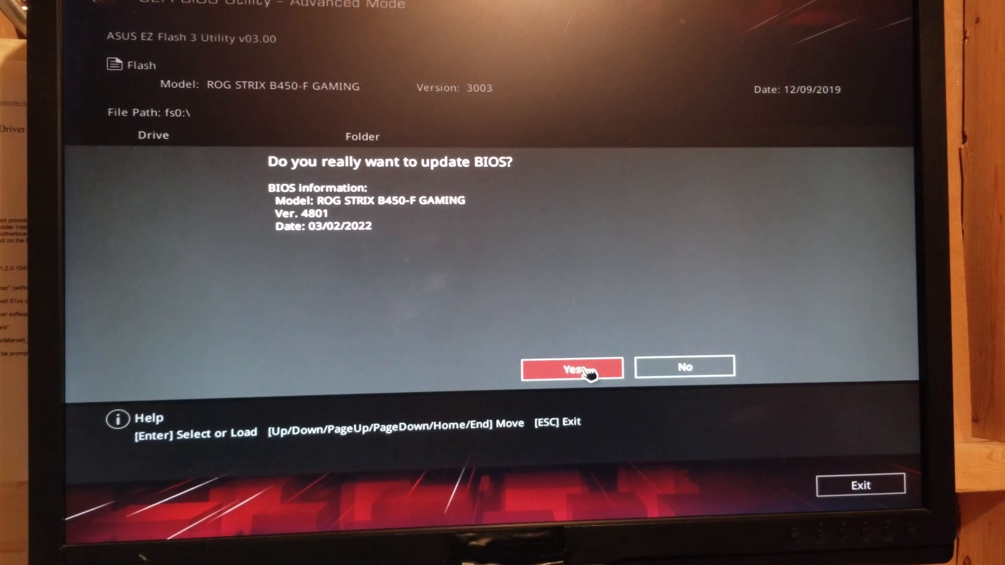
Confirm the flash to BIOS 4801, then acknowledge the success message so the system resets
click(571, 367)
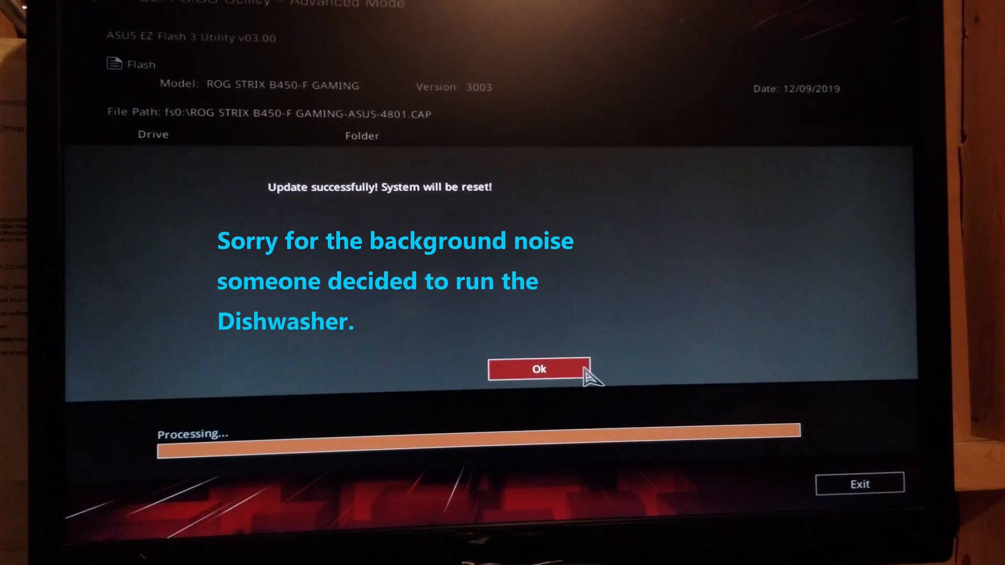
click(539, 370)
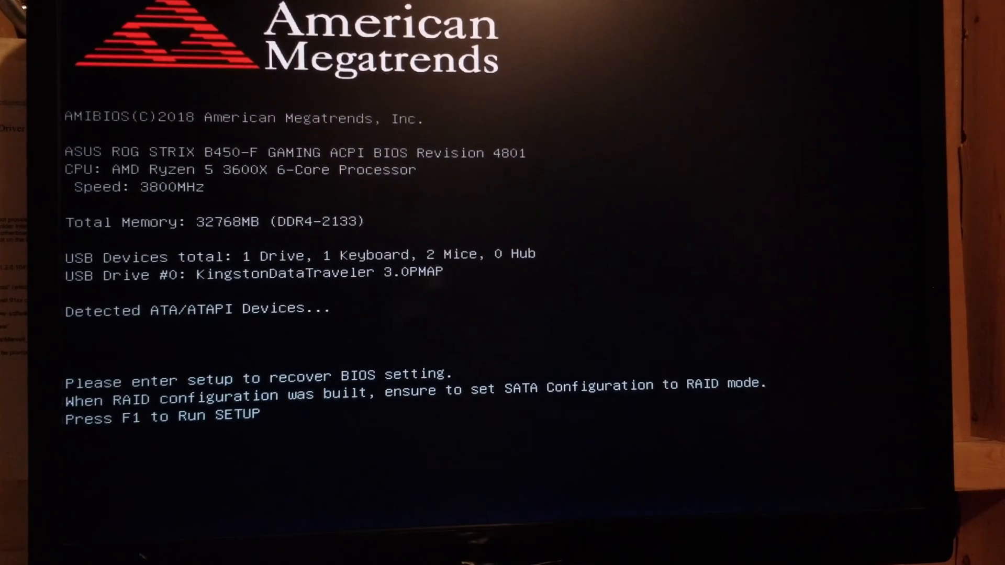
Enter BIOS setup with F1 at POST; Main page reports version 4801 dated 03/02/2022
key(f1)
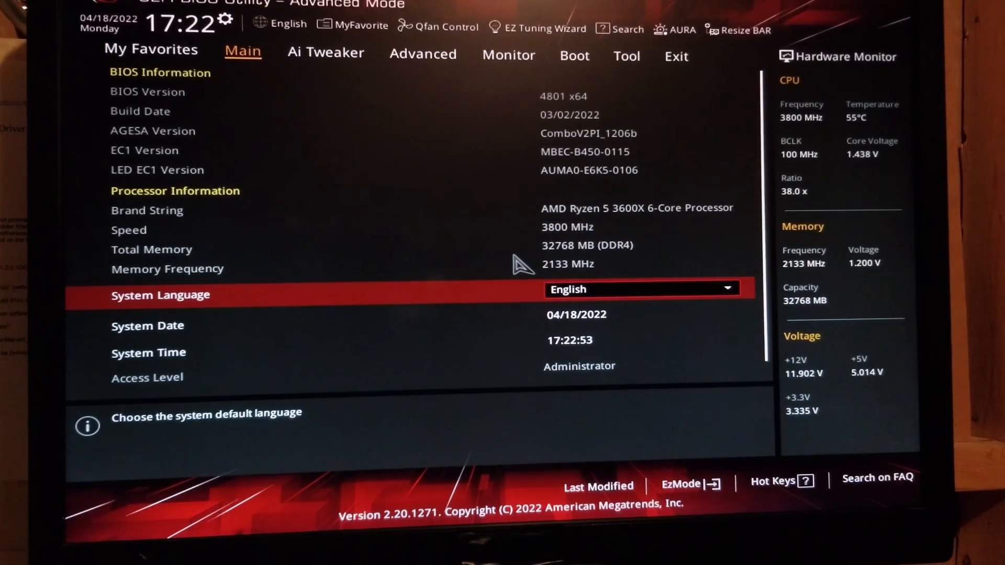
mouse_move(477, 212)
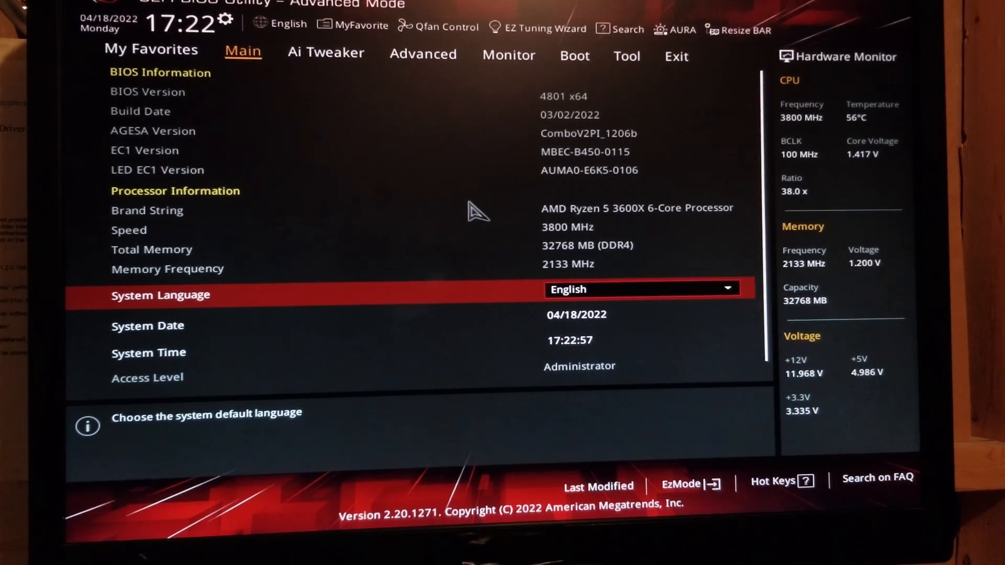
mouse_move(326, 55)
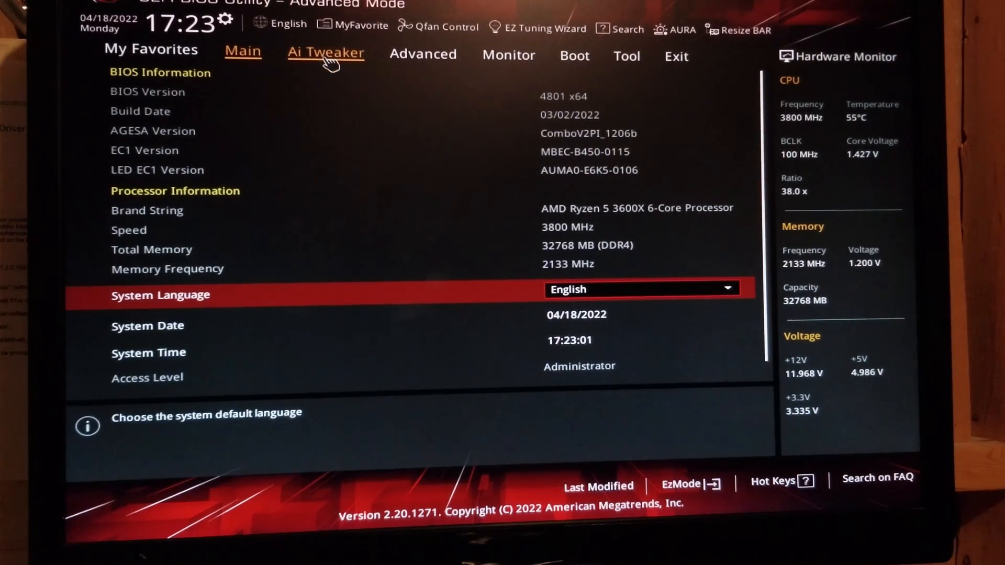
In Ai Tweaker set Ai Overclock Tuner to D.O.C.P. Standard with the DDR4-3200 profile, then go to Exit
click(325, 53)
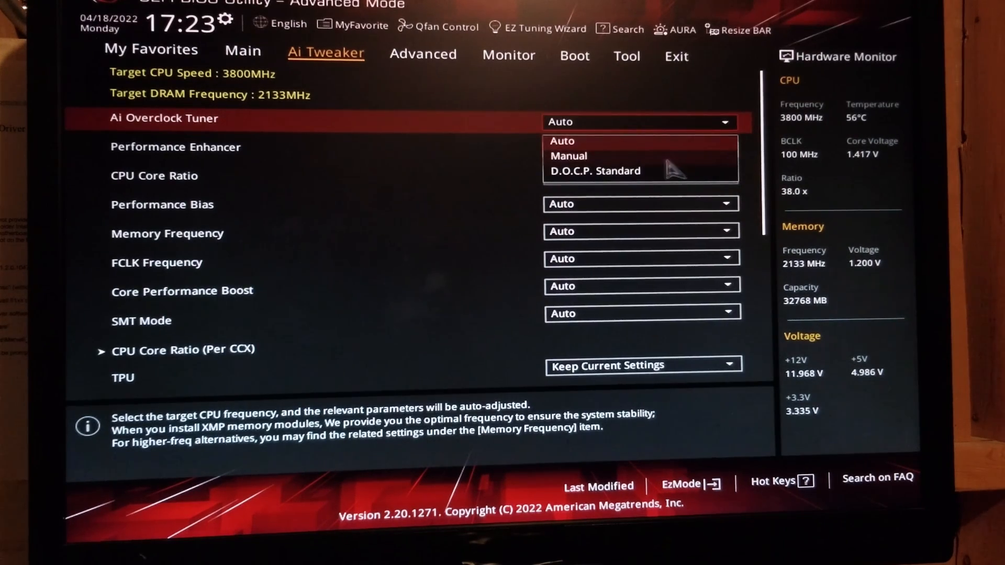
click(596, 171)
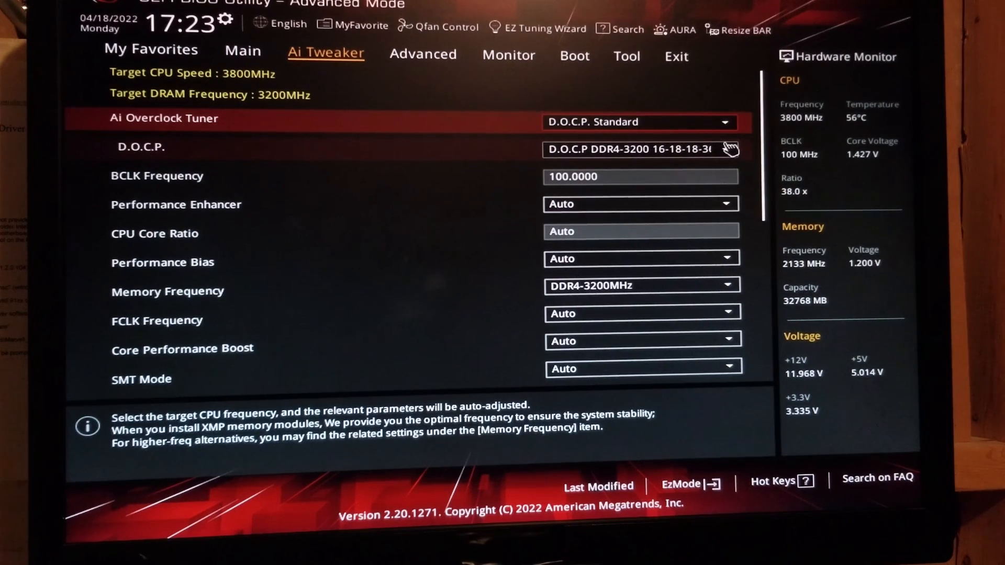
click(725, 148)
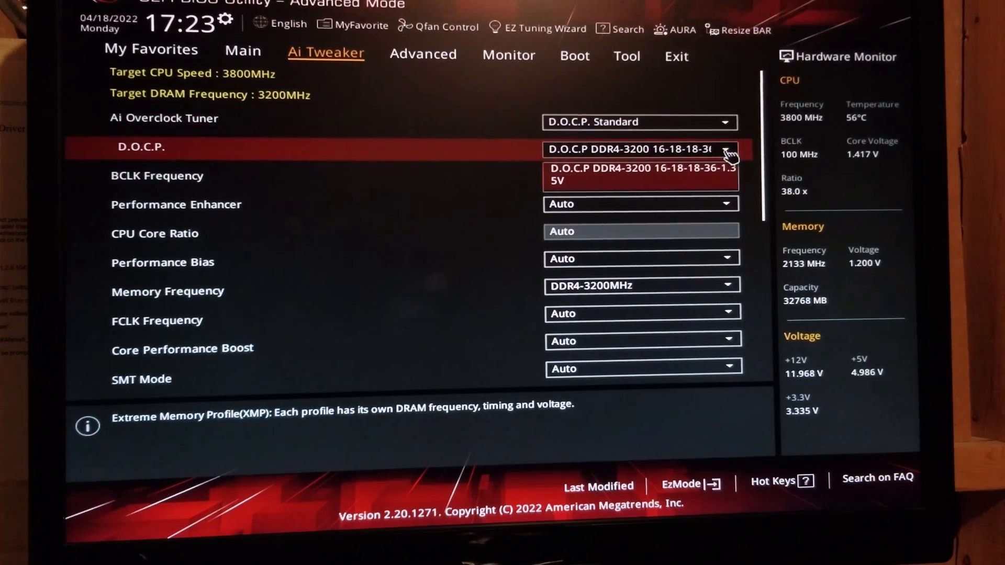
click(640, 174)
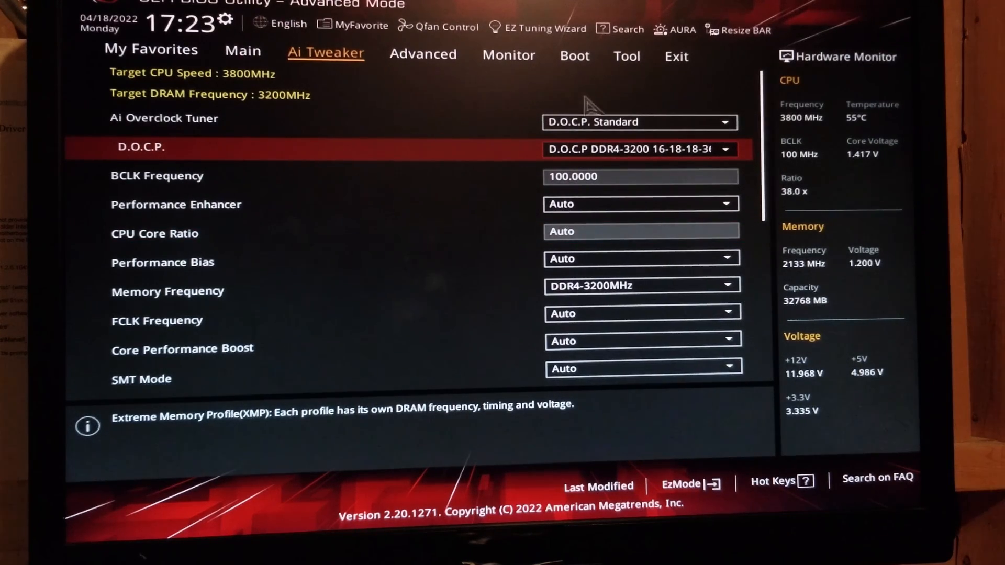
click(675, 54)
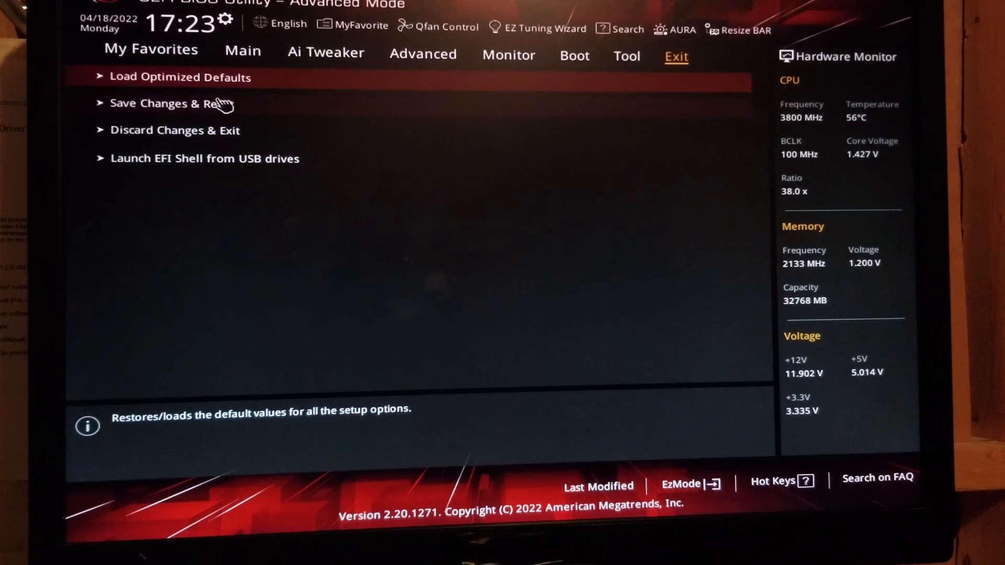
click(169, 103)
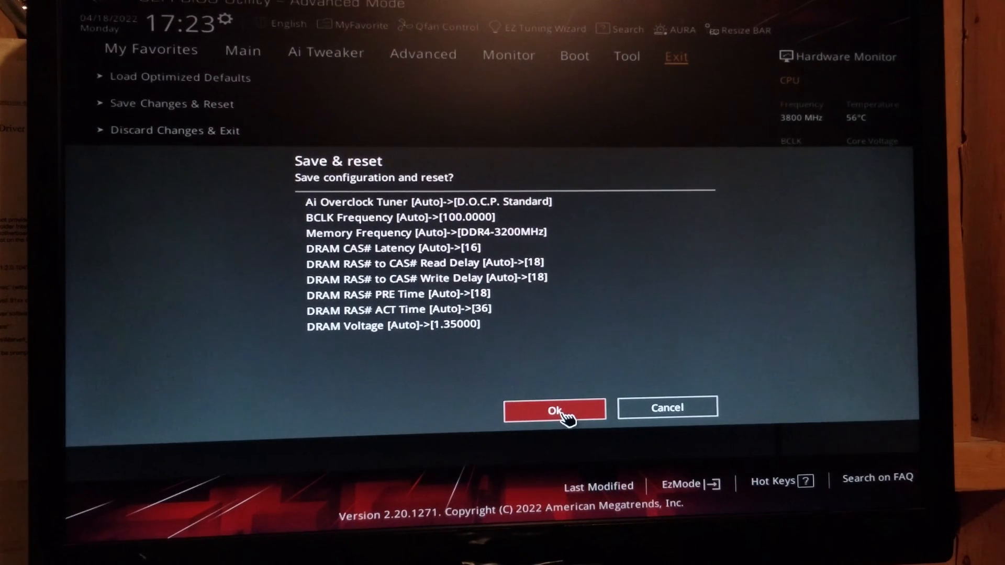
mouse_move(667, 407)
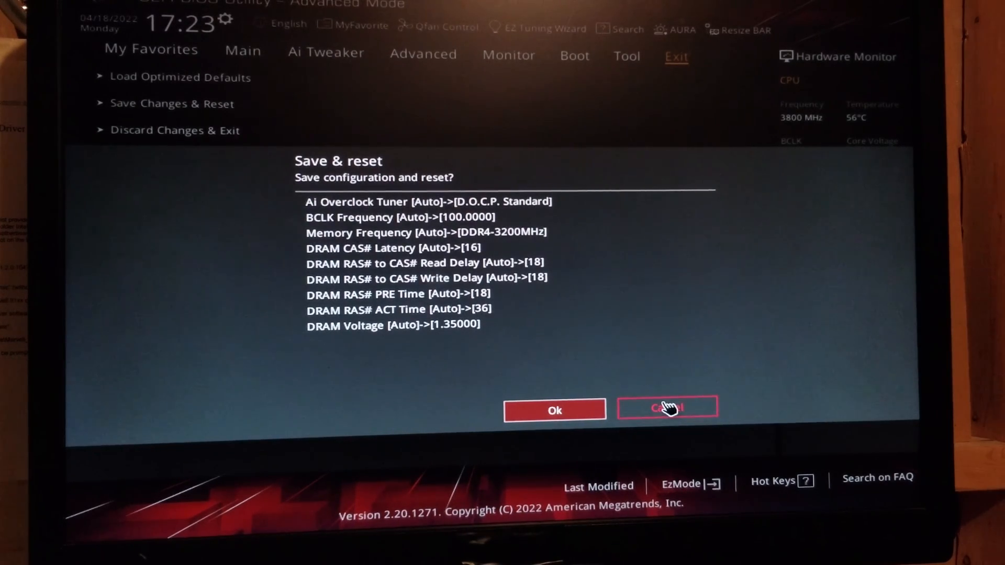
click(667, 409)
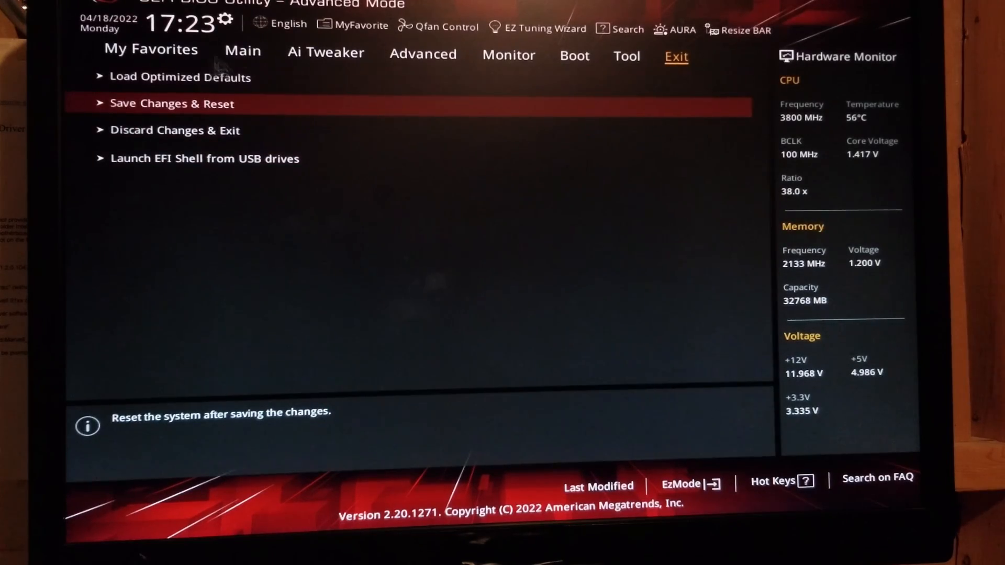
Return to the Main page showing BIOS 4801 and memory still at 2133 MHz
click(242, 54)
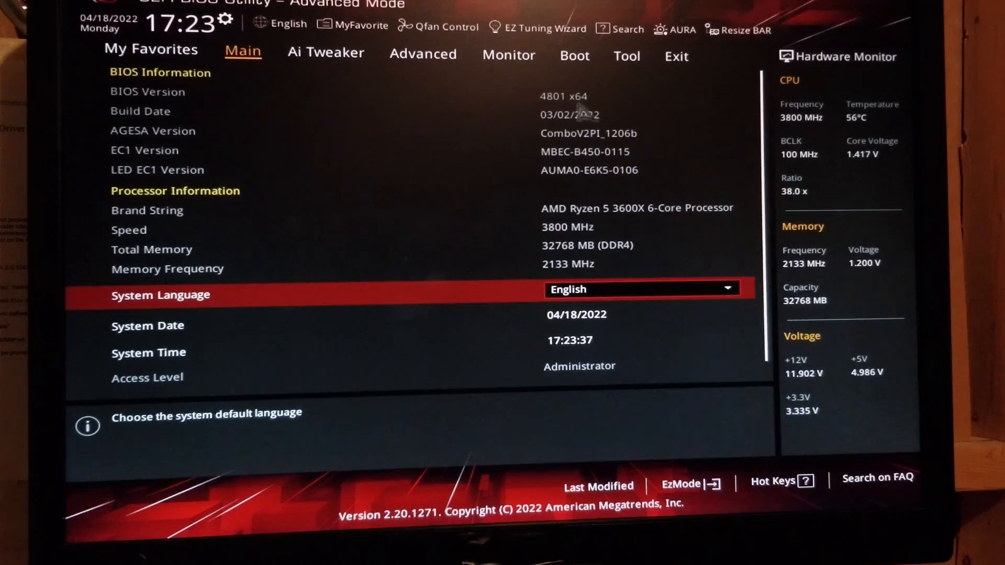
mouse_move(603, 141)
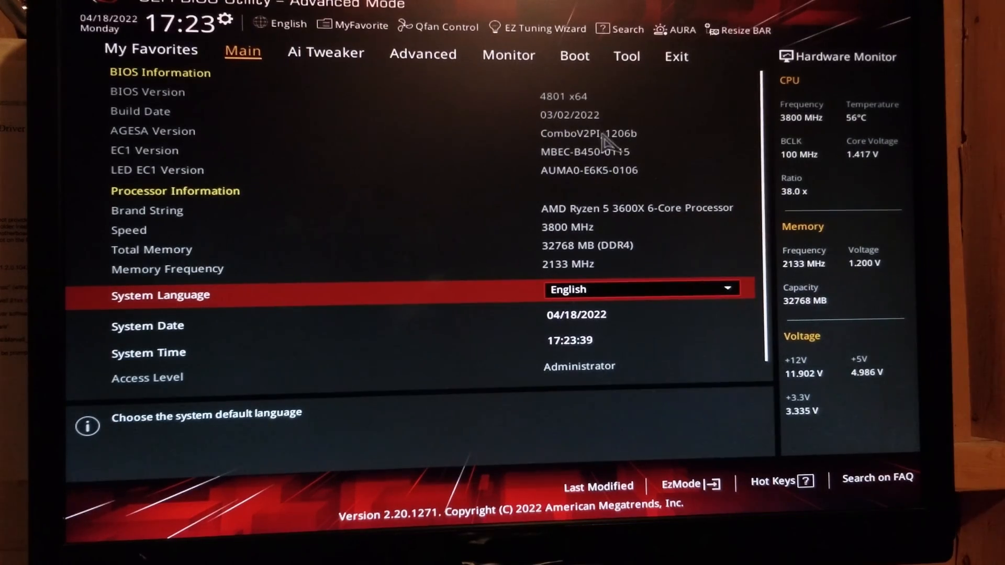